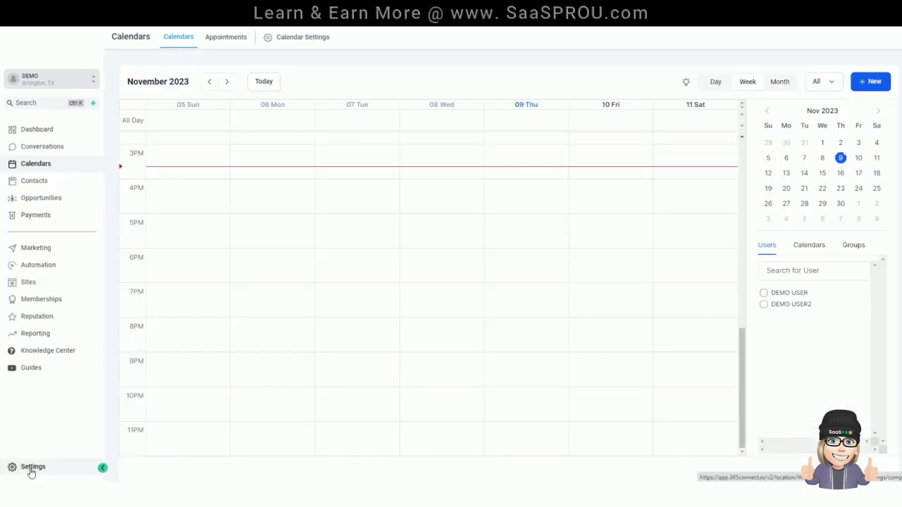
Confirm the Business Profile time zone reads GMT-06:00 US/Central (CST).
{"action": "left_click", "coordinate": [32, 467]}
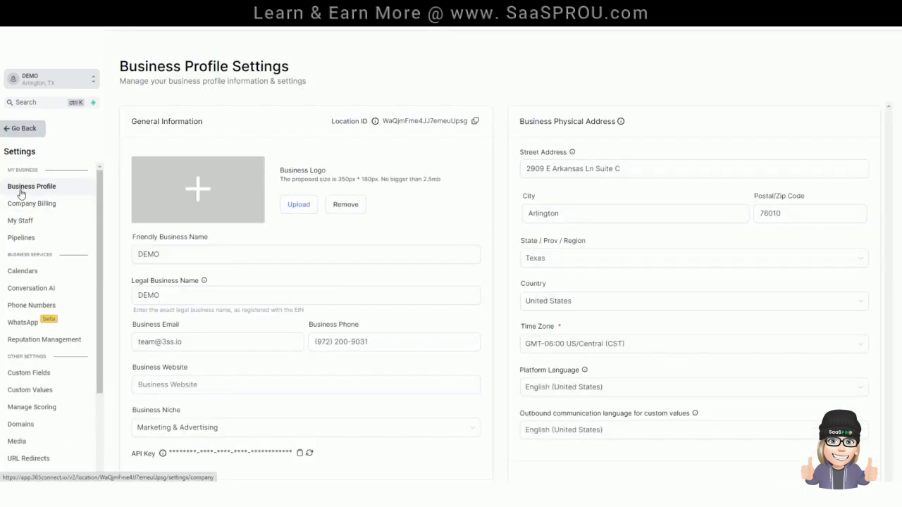
{"action": "left_click", "coordinate": [694, 168]}
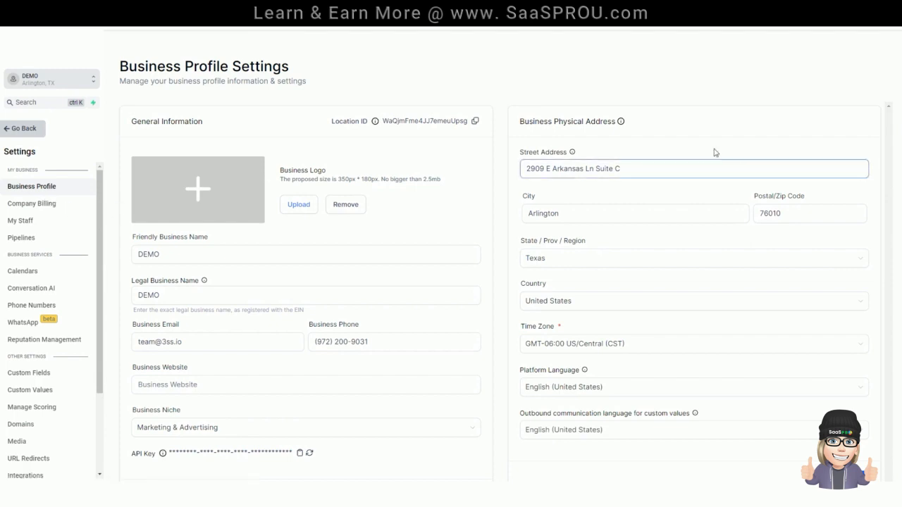
{"action": "scroll", "scroll_direction": "down", "scroll_amount": 3}
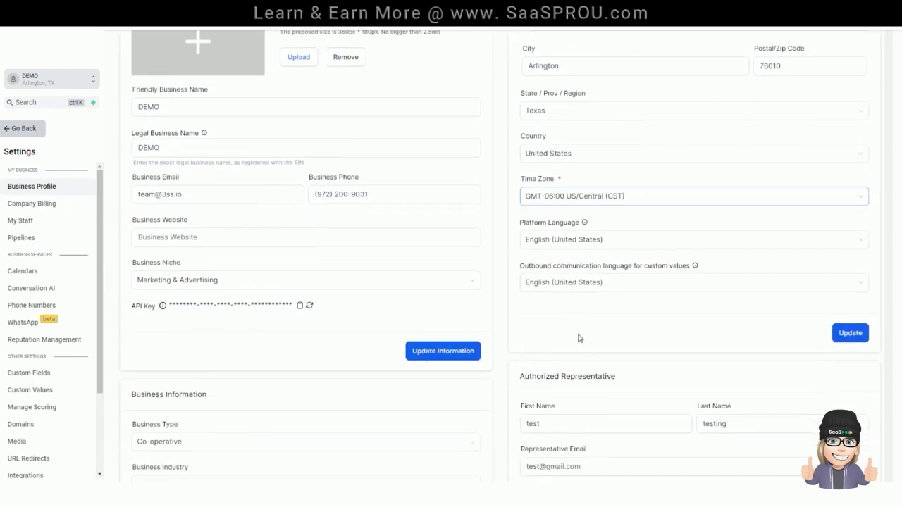
{"action": "scroll", "scroll_direction": "down", "scroll_amount": 3}
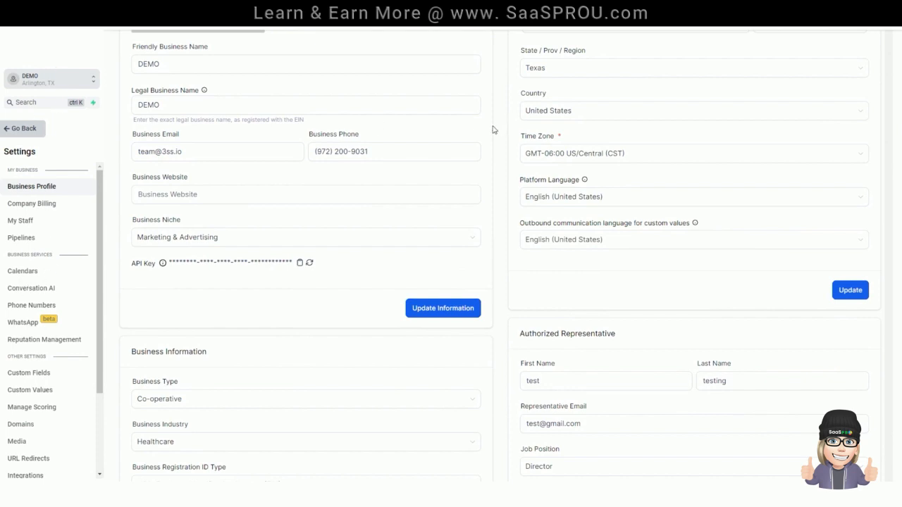
{"action": "left_click", "coordinate": [693, 153]}
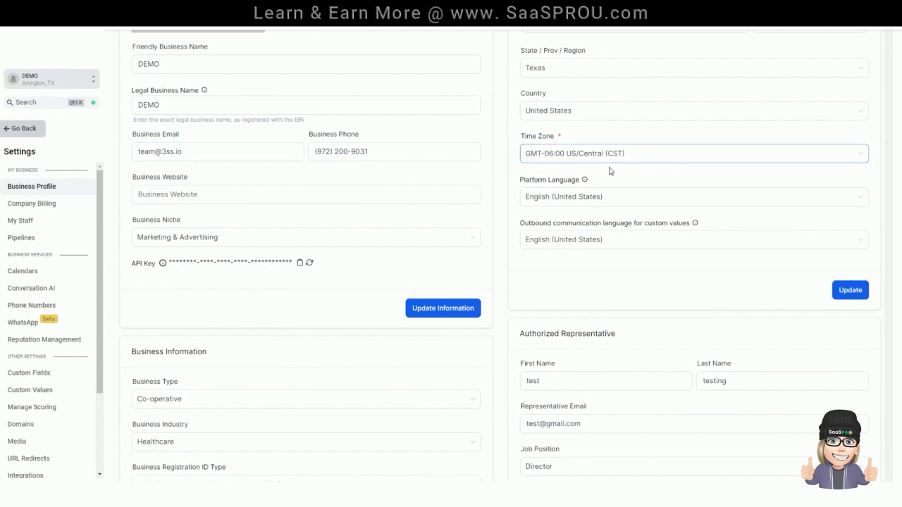
{"action": "left_click", "coordinate": [693, 153]}
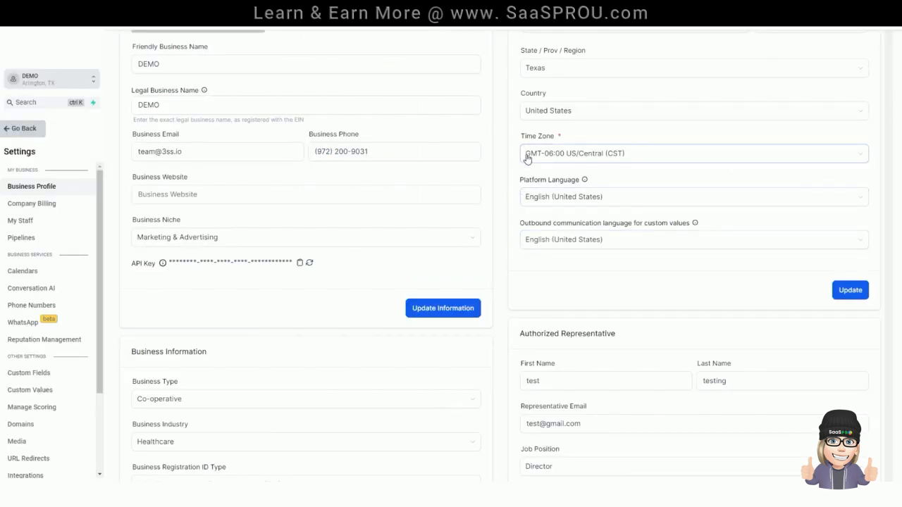
{"action": "left_click", "coordinate": [692, 153]}
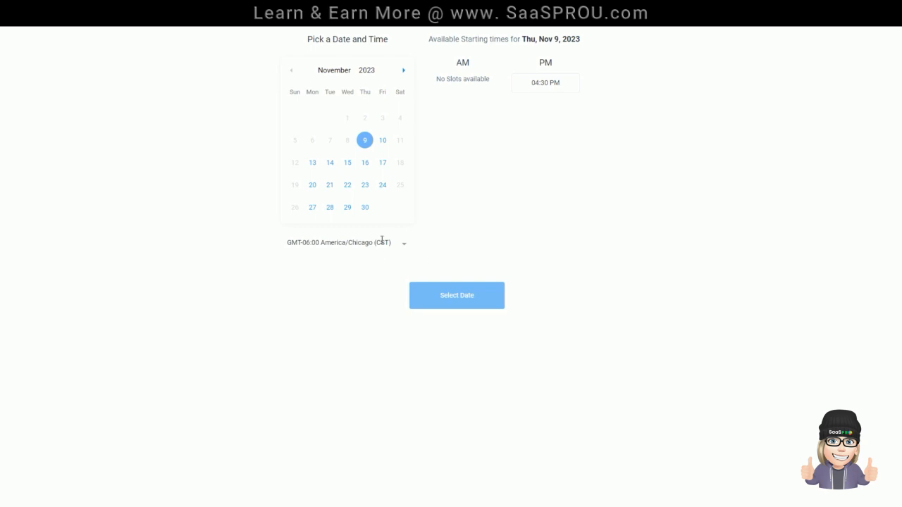
Switch the booking widget's time zone to GMT-08:00 America/Los_Angeles (PST).
{"action": "left_click", "coordinate": [346, 243]}
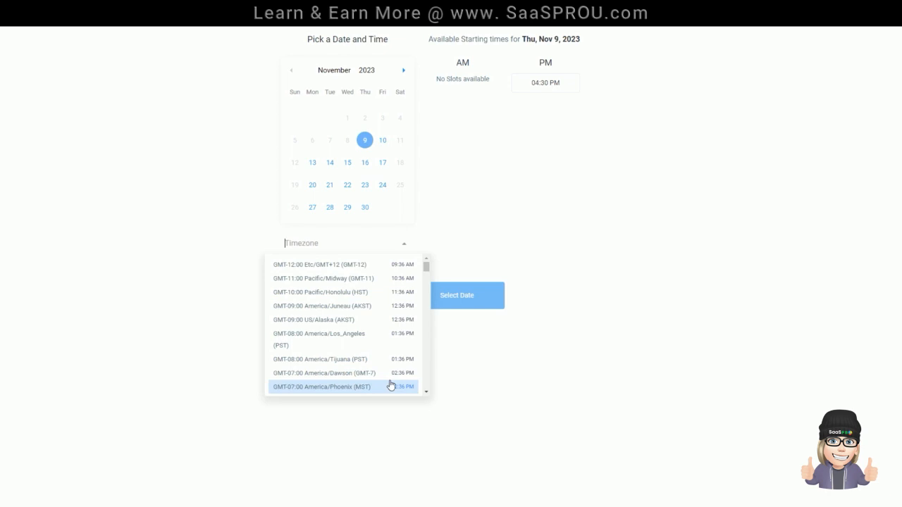
{"action": "left_click", "coordinate": [318, 333]}
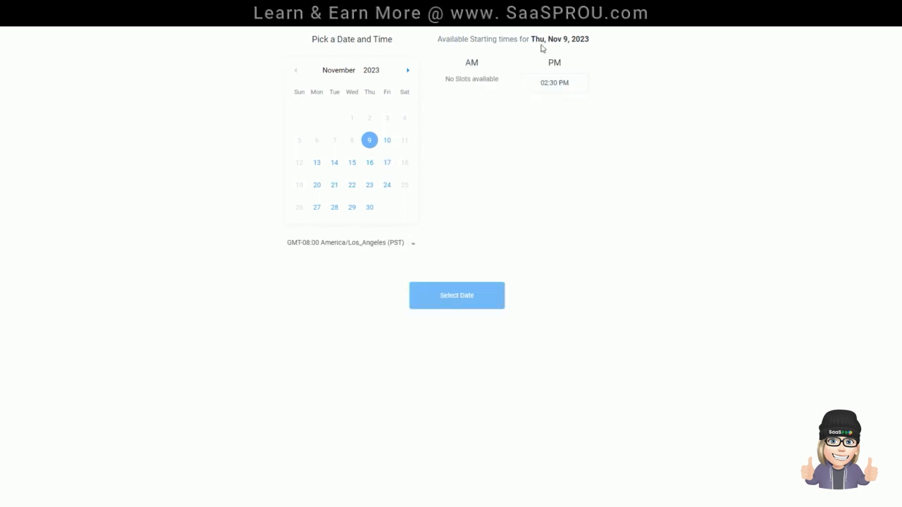
Book the Nov 9 02:30 PM slot with contact details, consent ticked, and submit.
{"action": "left_click", "coordinate": [456, 295]}
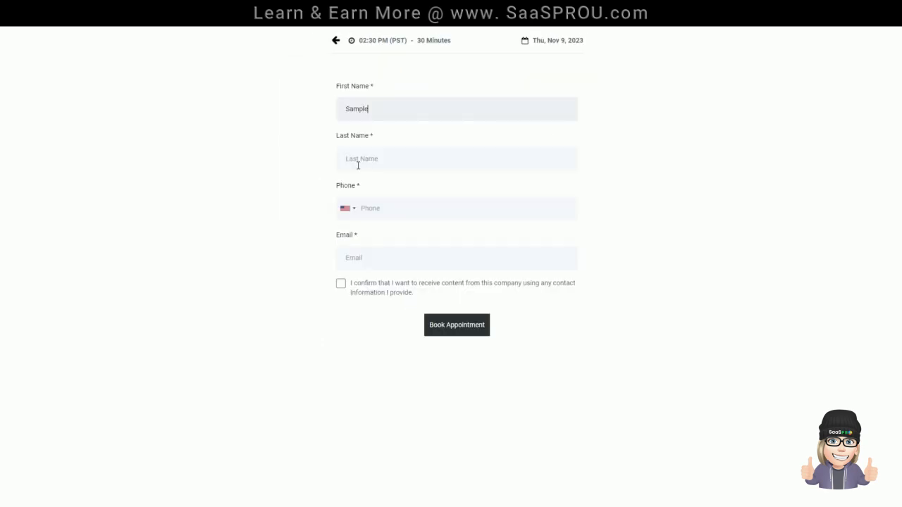
{"action": "type", "text": "Co"}
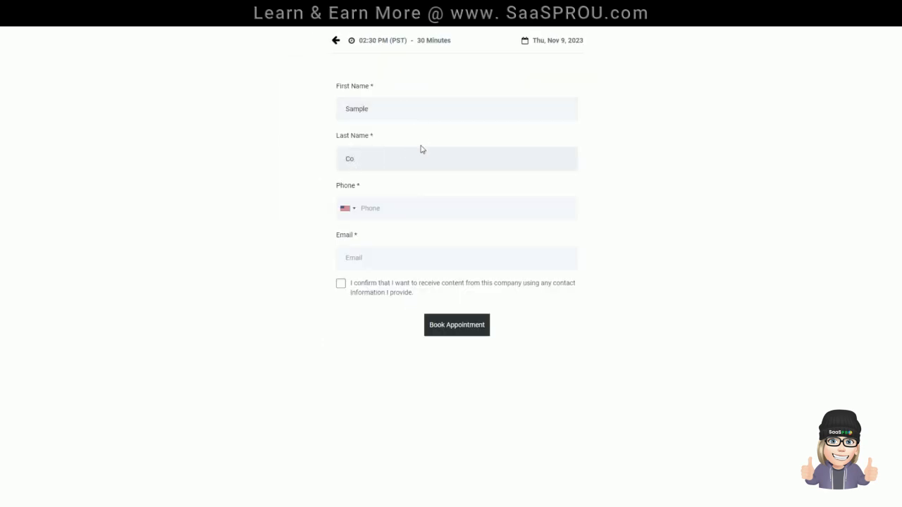
{"action": "type", "text": "9728004"}
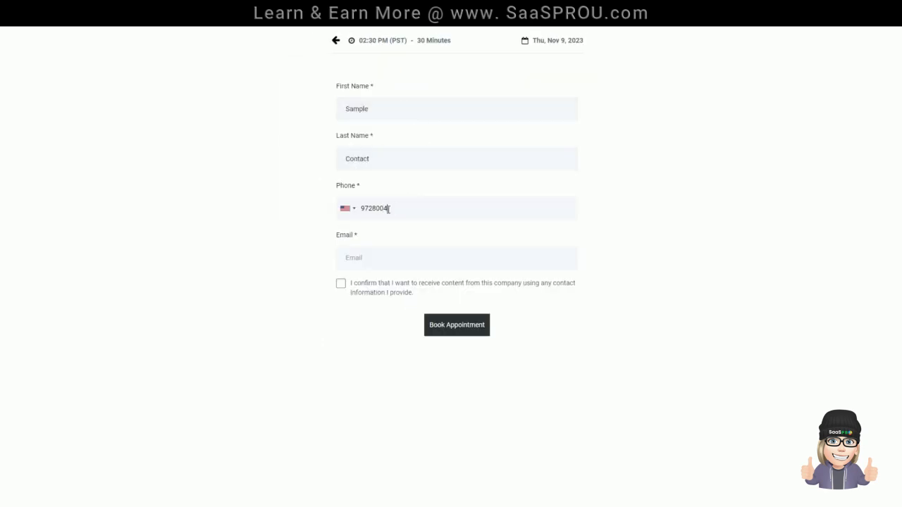
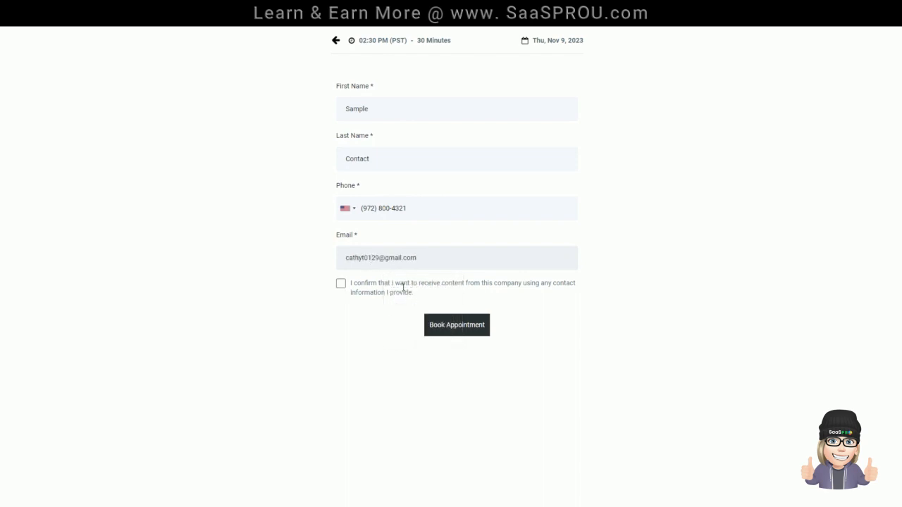
{"action": "left_click", "coordinate": [341, 283]}
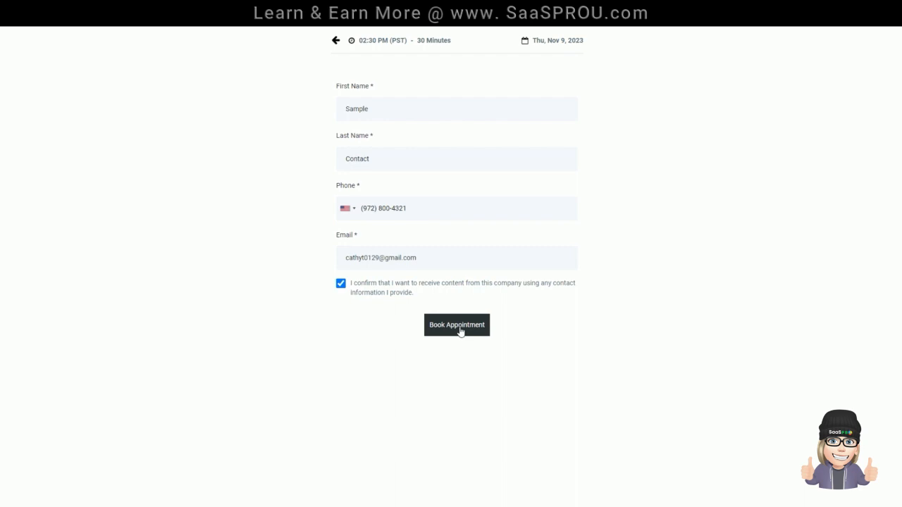
{"action": "mouse_move", "coordinate": [359, 45]}
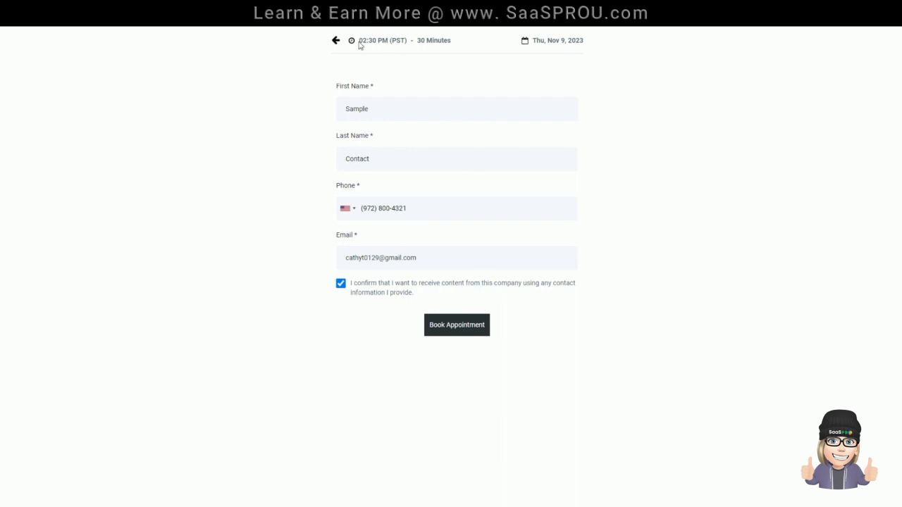
{"action": "mouse_move", "coordinate": [440, 57]}
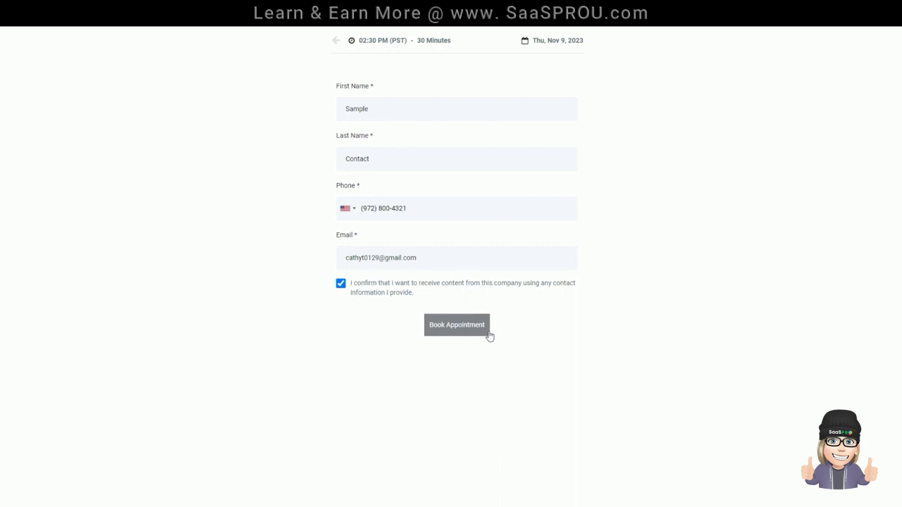
{"action": "left_click", "coordinate": [457, 325]}
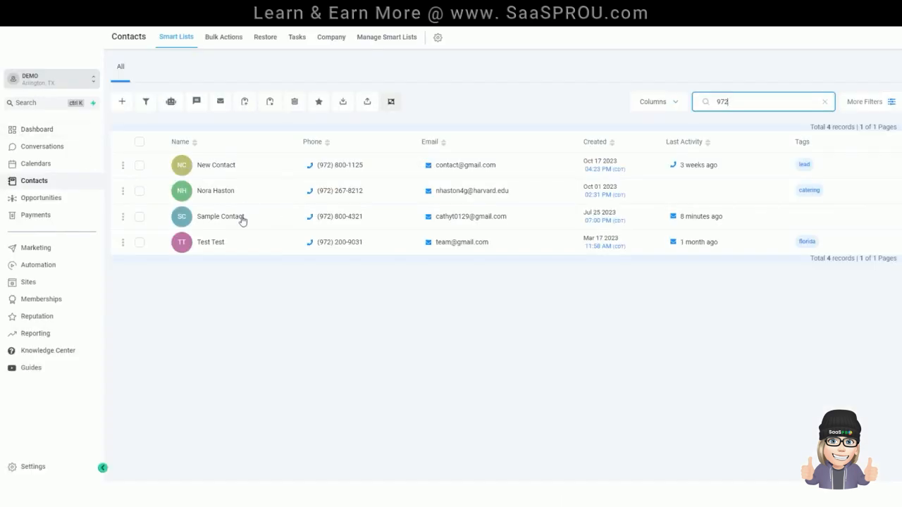
Open Sample Contact's record and scroll to its America/Los_Angeles time zone and booking activity.
{"action": "left_click", "coordinate": [219, 216]}
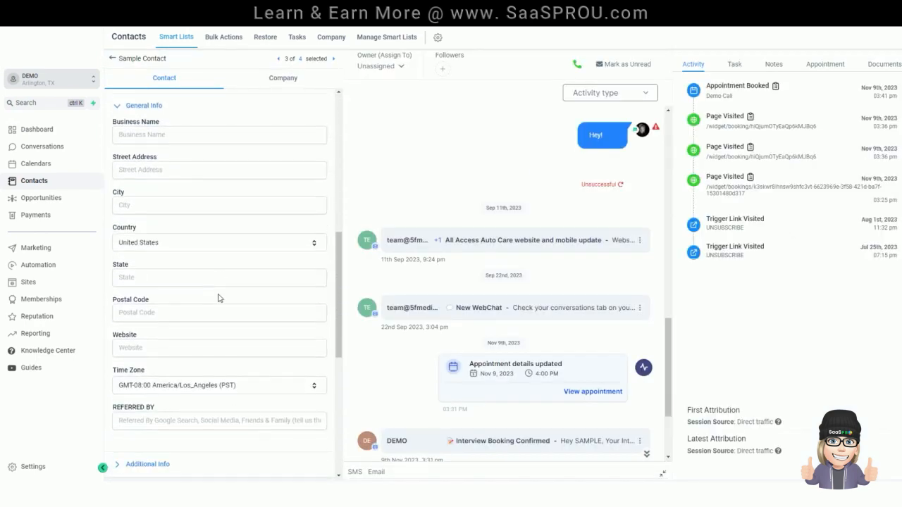
{"action": "scroll", "scroll_direction": "down", "scroll_amount": 3}
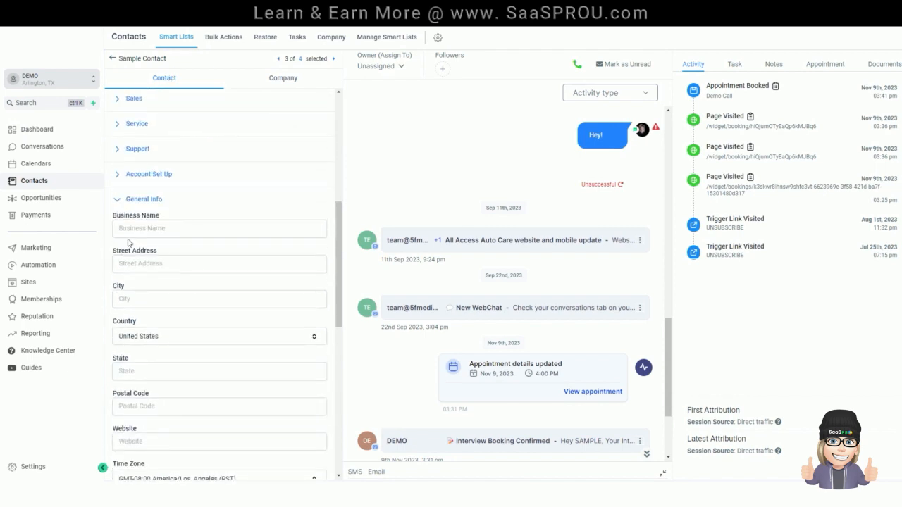
{"action": "scroll", "scroll_direction": "down", "scroll_amount": 3}
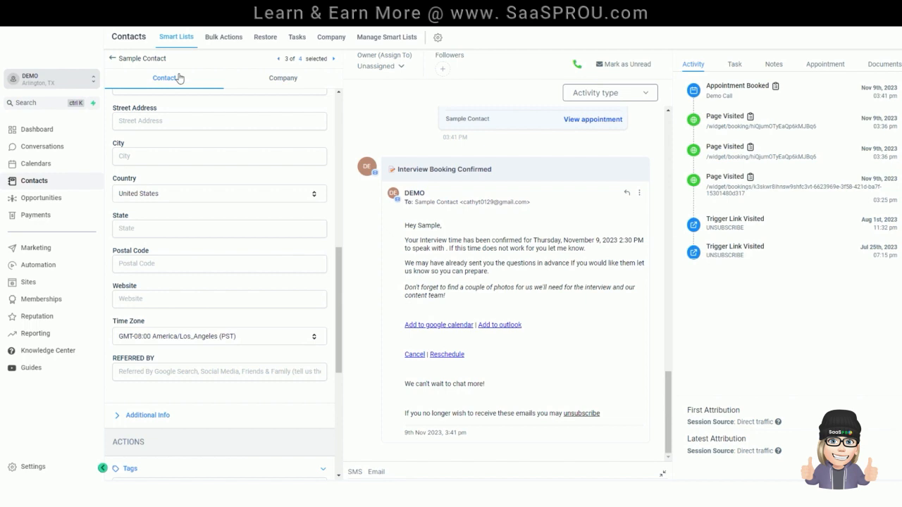
{"action": "mouse_move", "coordinate": [184, 209]}
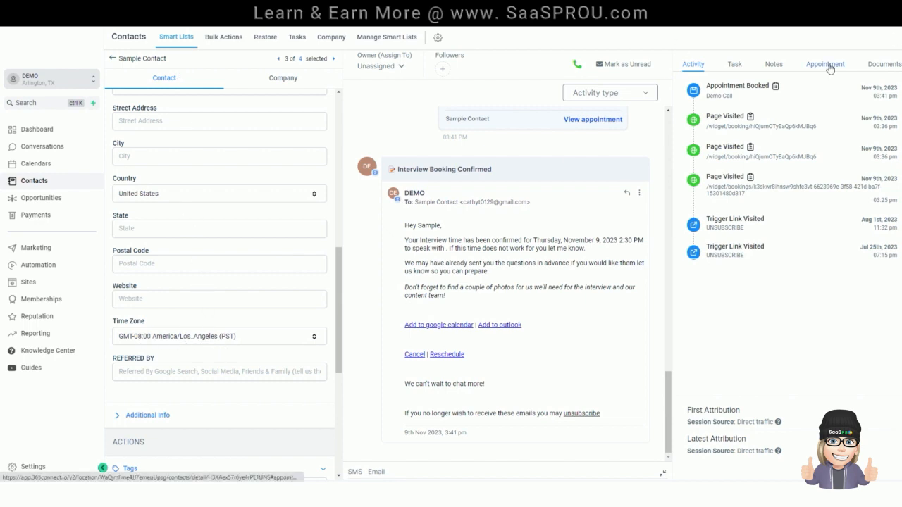
Check the contact's Nov 09 2023 appointment at 04:30 pm, then go to Calendars.
{"action": "left_click", "coordinate": [824, 65]}
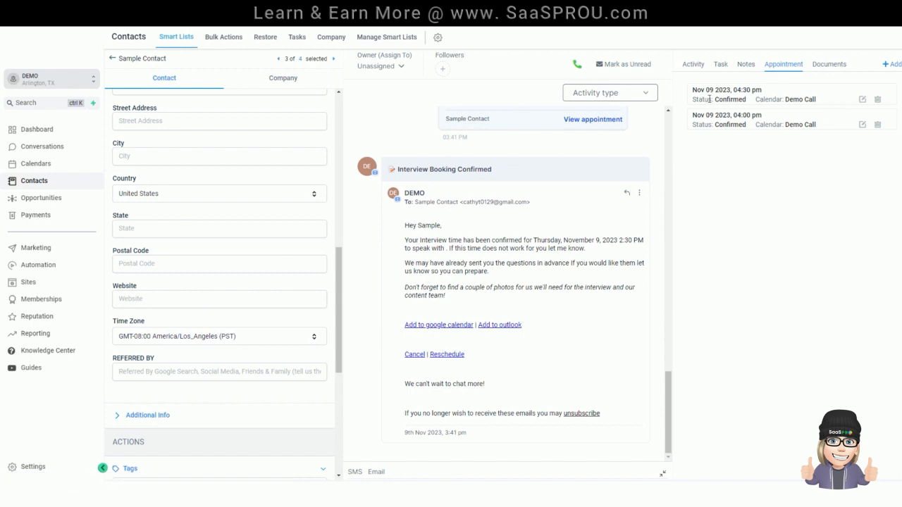
{"action": "double_click", "coordinate": [748, 89]}
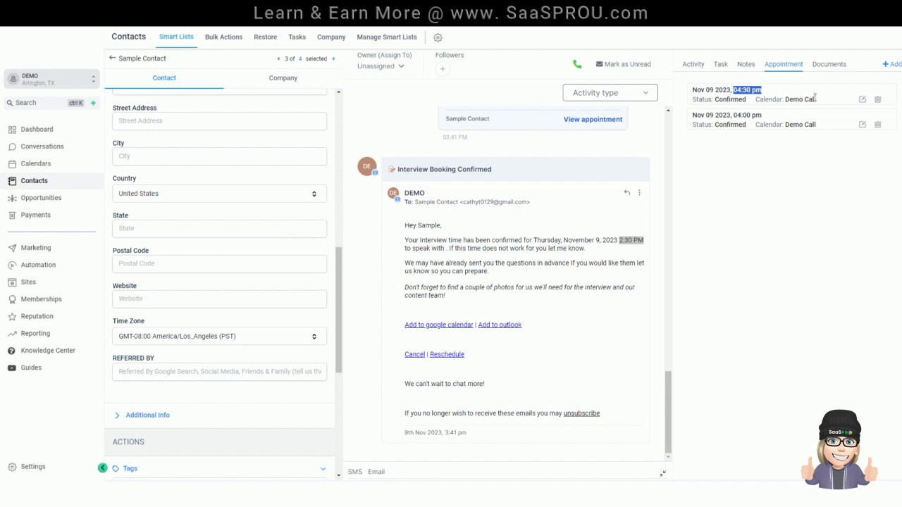
{"action": "mouse_move", "coordinate": [623, 196]}
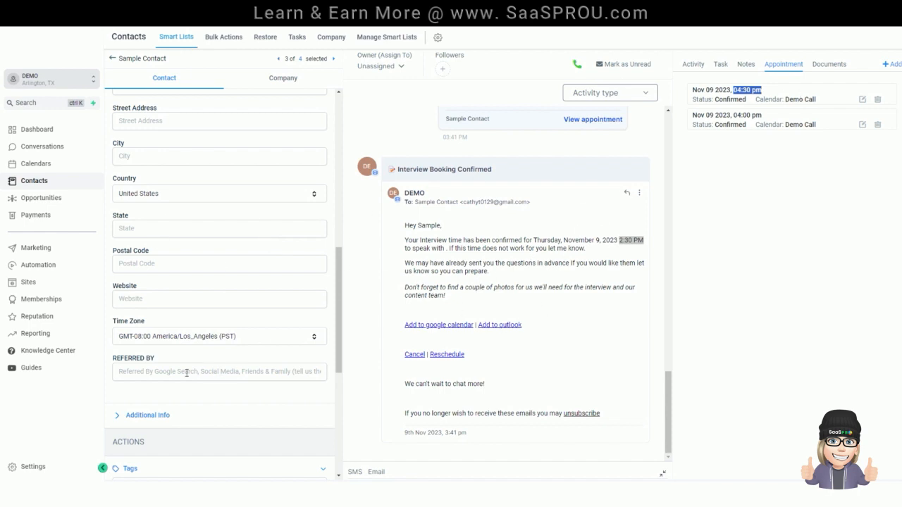
{"action": "mouse_move", "coordinate": [106, 337]}
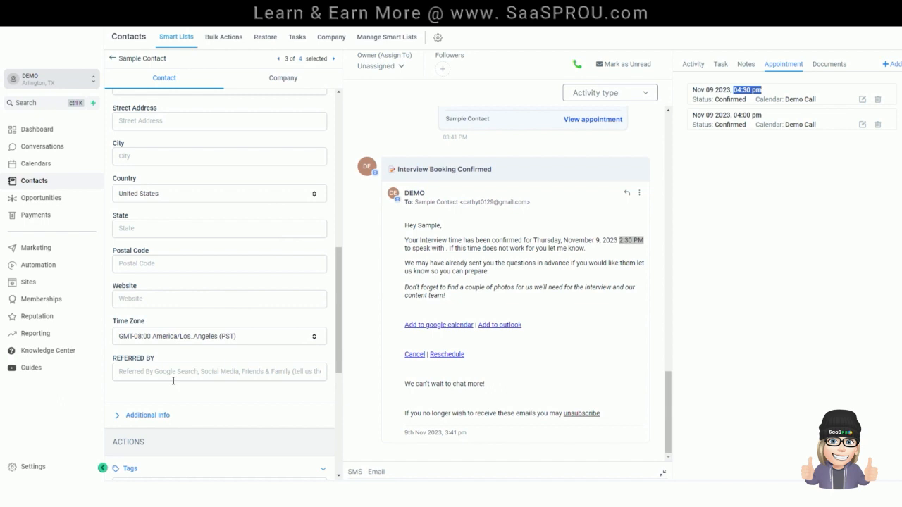
{"action": "left_click", "coordinate": [35, 164]}
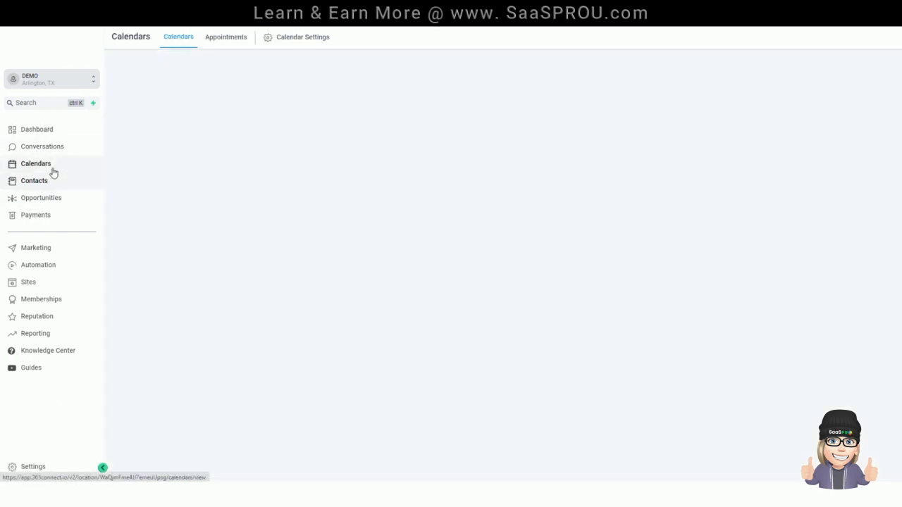
Verify Sample Contact's 04:30 PM booking in Appointments, then return to the week view.
{"action": "left_click", "coordinate": [226, 37]}
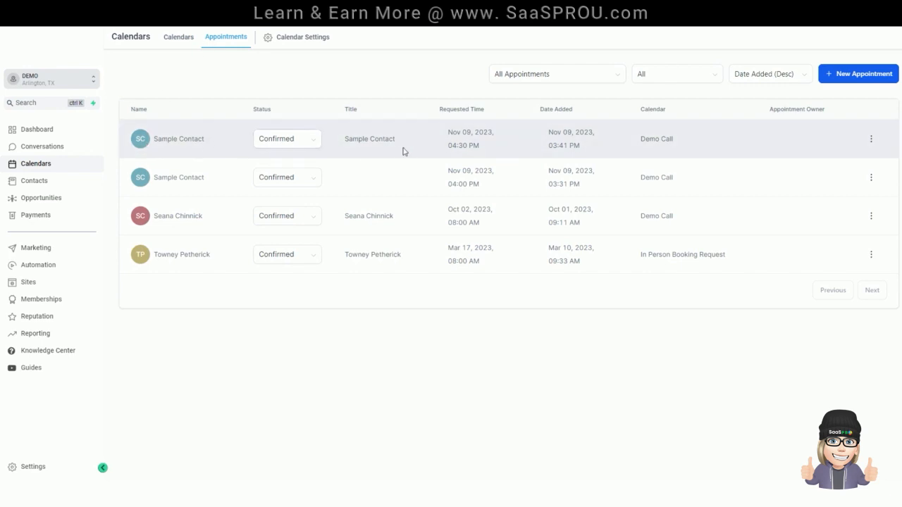
{"action": "mouse_move", "coordinate": [487, 148]}
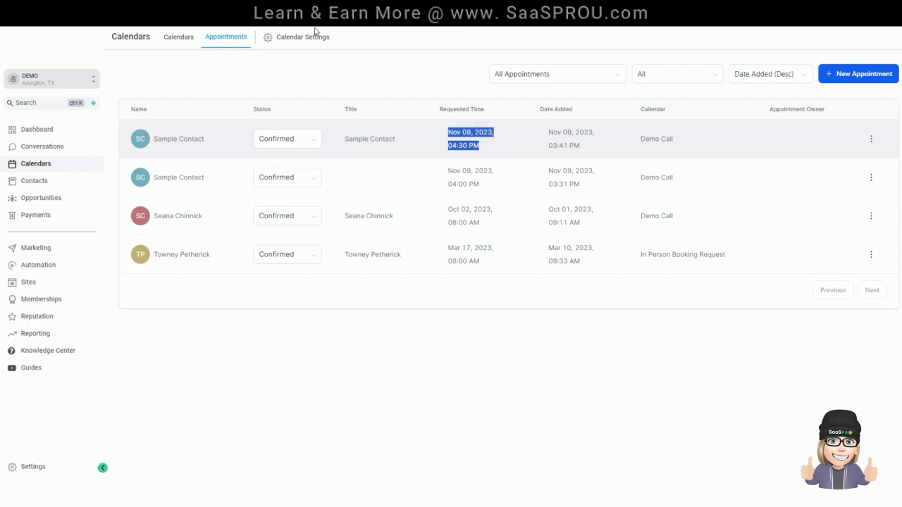
{"action": "left_click", "coordinate": [177, 37]}
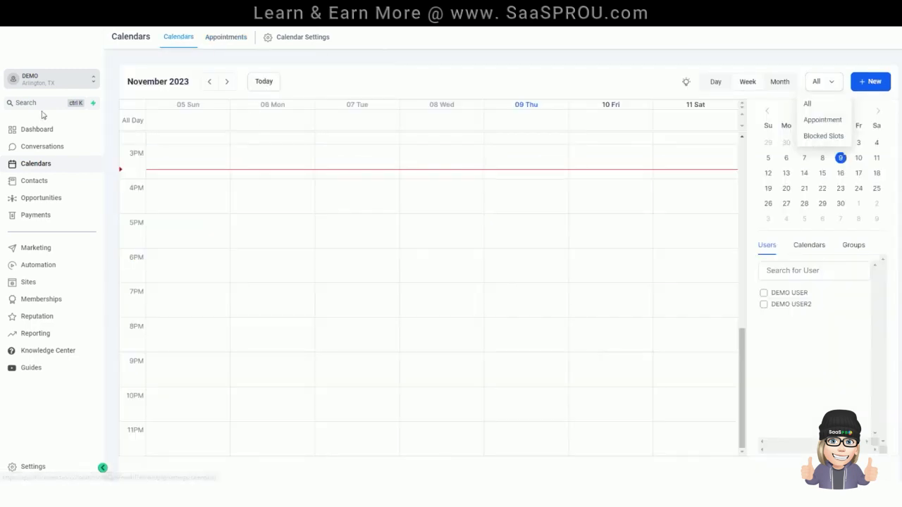
{"action": "mouse_move", "coordinate": [188, 388]}
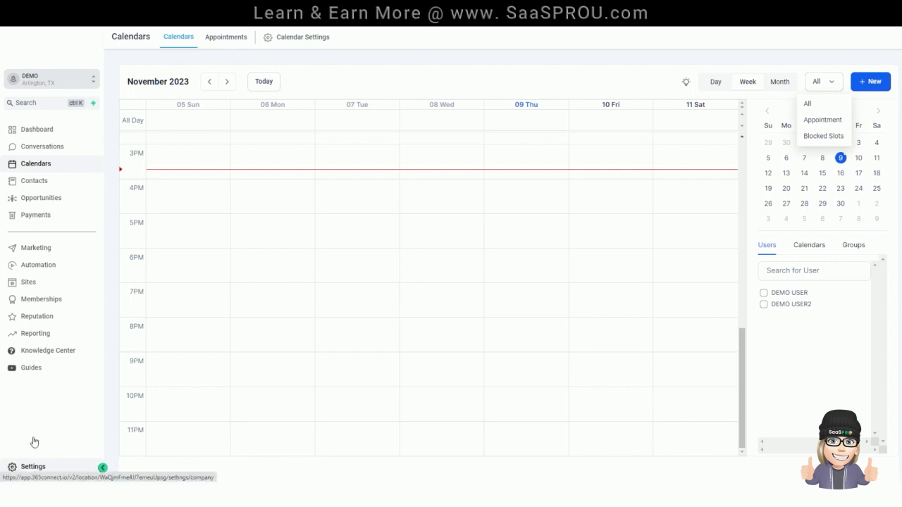
Open the Call Booking Request calendar's edit page from Calendar Settings.
{"action": "left_click", "coordinate": [33, 467]}
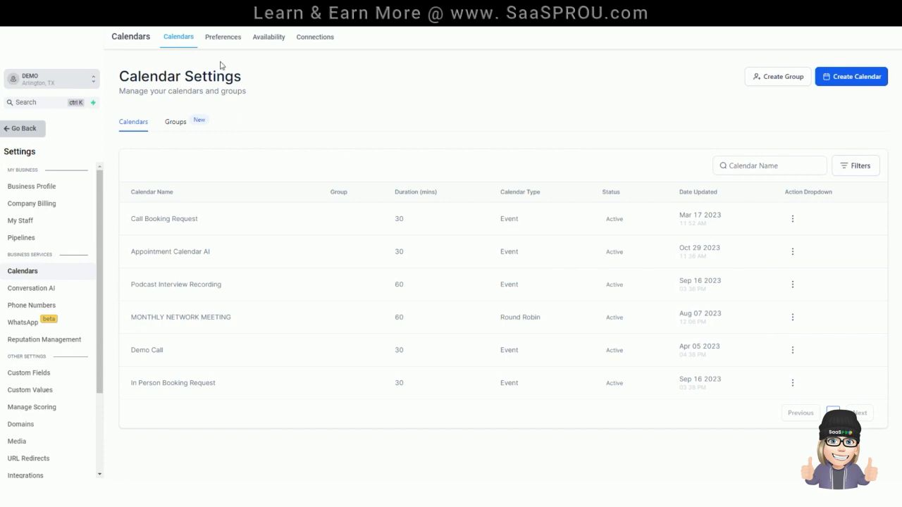
{"action": "mouse_move", "coordinate": [306, 218]}
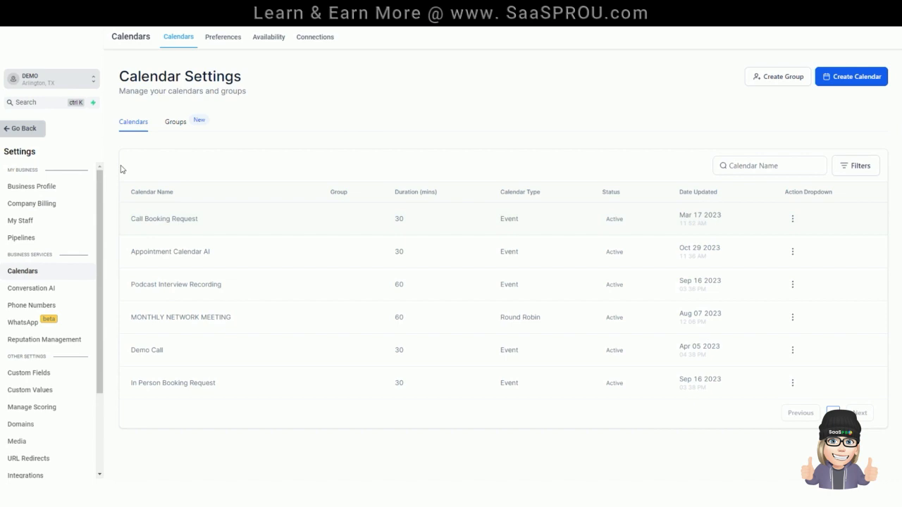
{"action": "left_click", "coordinate": [792, 218]}
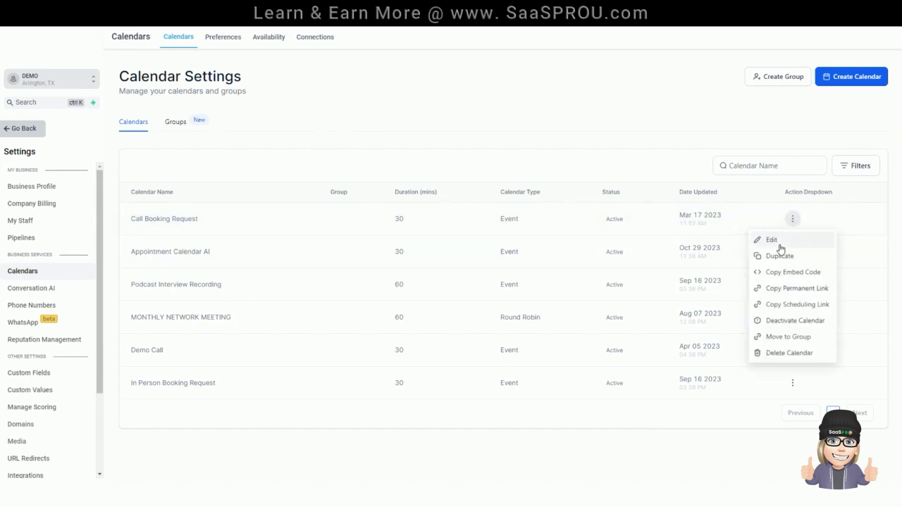
{"action": "left_click", "coordinate": [771, 240]}
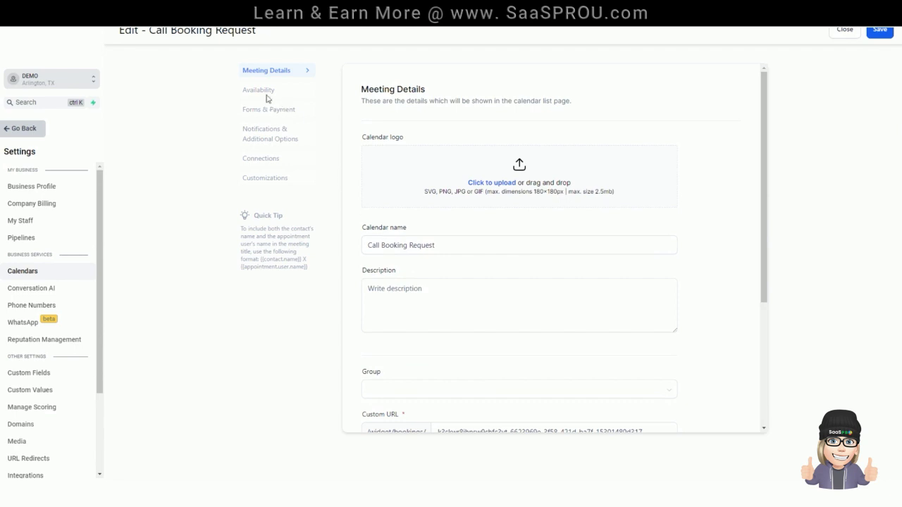
{"action": "mouse_move", "coordinate": [143, 92]}
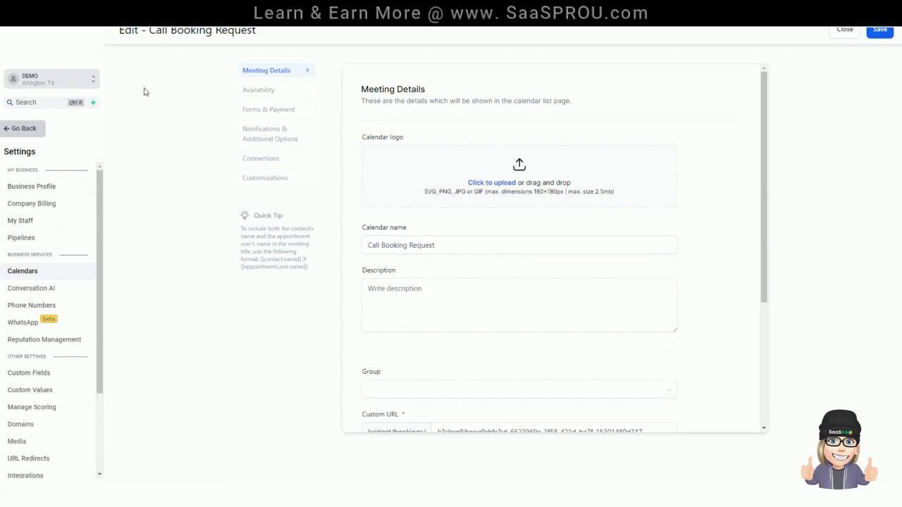
{"action": "mouse_move", "coordinate": [420, 168]}
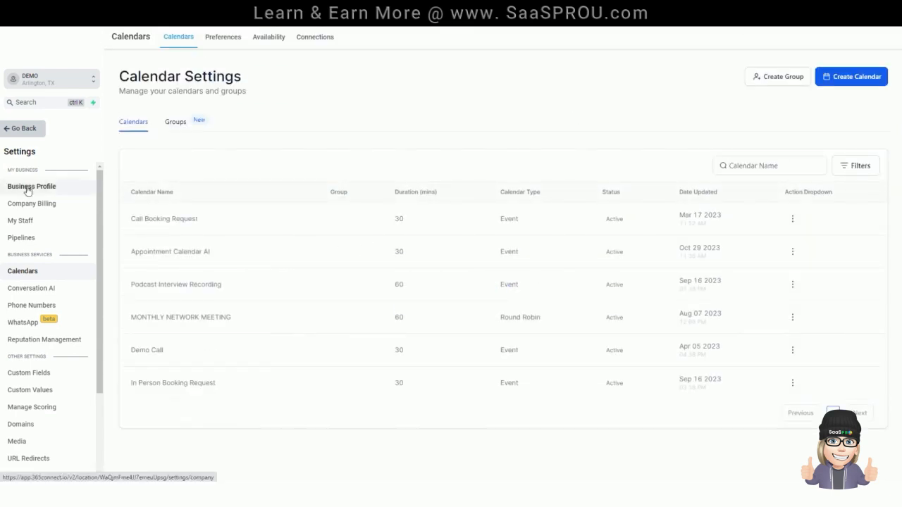
Reopen Business Profile and scroll to the US/Central (CST) time zone field.
{"action": "left_click", "coordinate": [31, 186]}
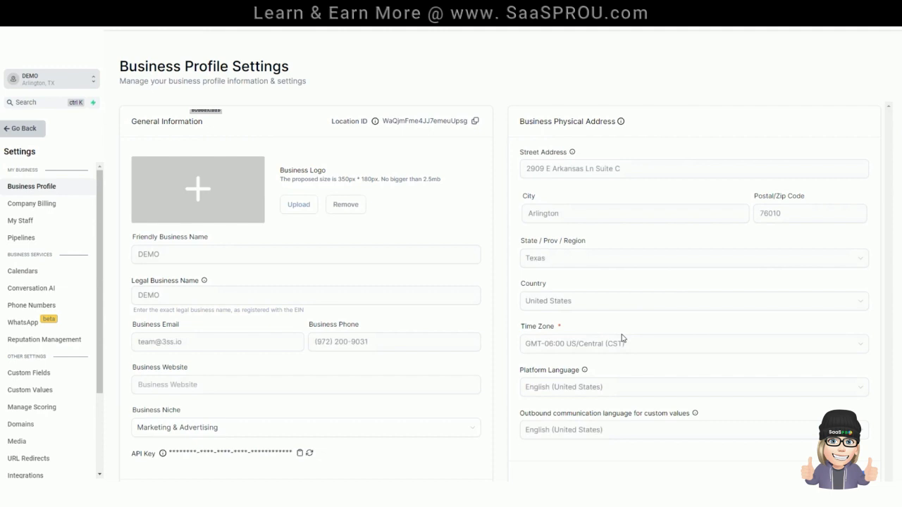
{"action": "scroll", "scroll_direction": "down", "scroll_amount": 3}
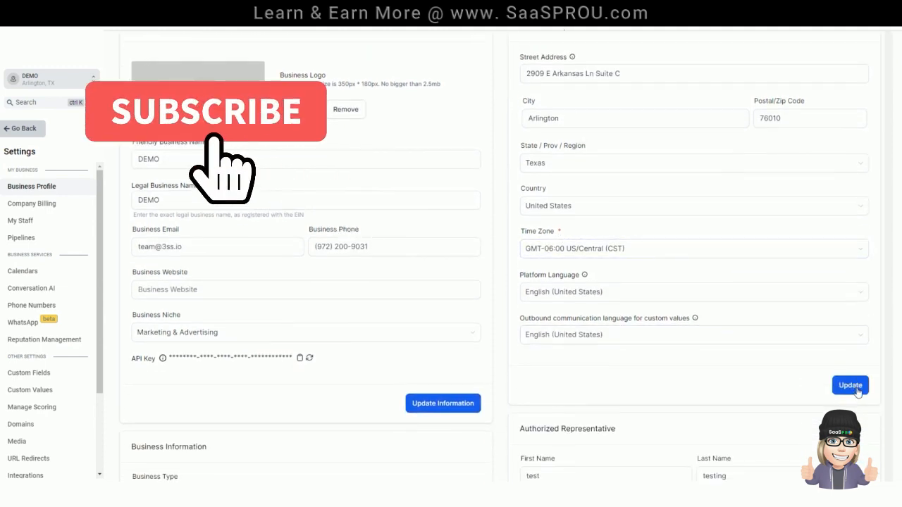